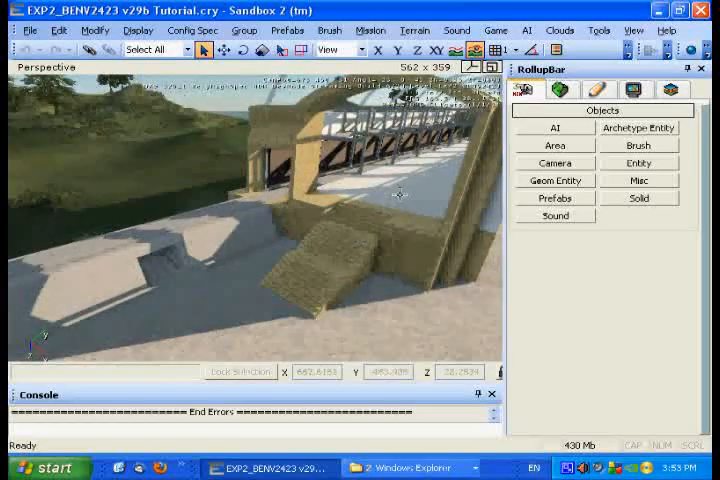
Show the Database View with the Entity Library tab active.
{"action": "left_click", "coordinate": [632, 30]}
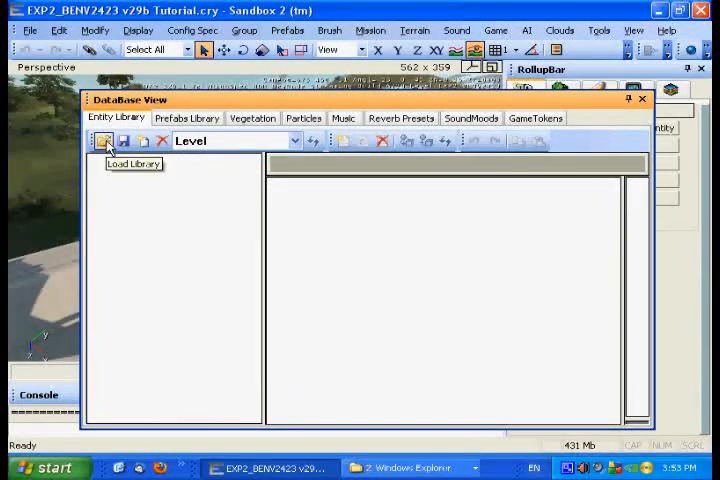
Load the us.xml entity archetype library, listing Crew, deckhandler, Firefighters and Scientist groups.
{"action": "left_click", "coordinate": [104, 140]}
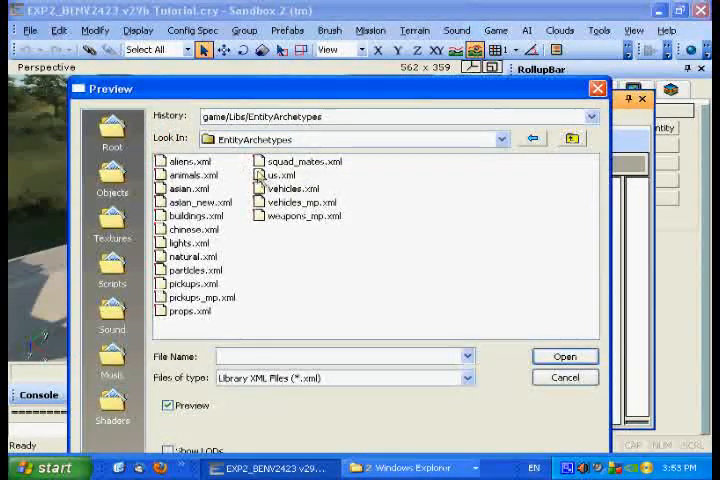
{"action": "left_click", "coordinate": [282, 176]}
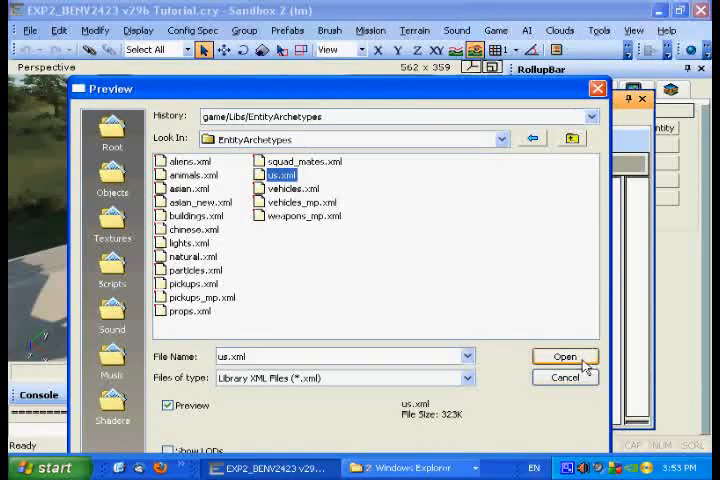
{"action": "left_click", "coordinate": [564, 356]}
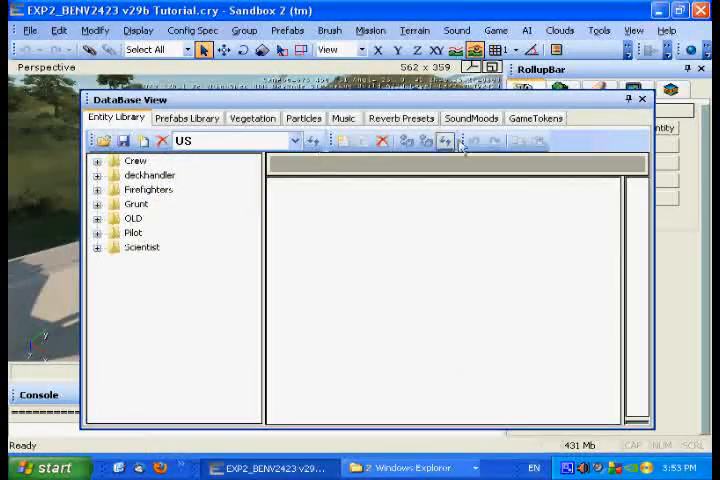
{"action": "mouse_move", "coordinate": [644, 104]}
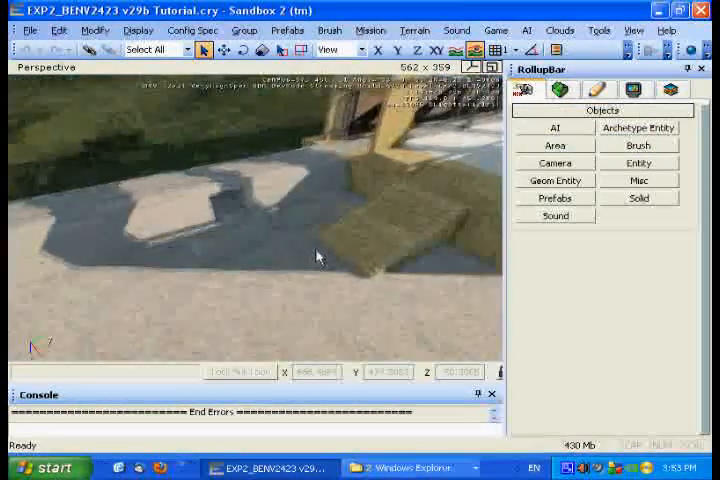
Place a deckhandler_blue archetype soldier entity on the ground near the bridge ramp.
{"action": "left_click", "coordinate": [638, 128]}
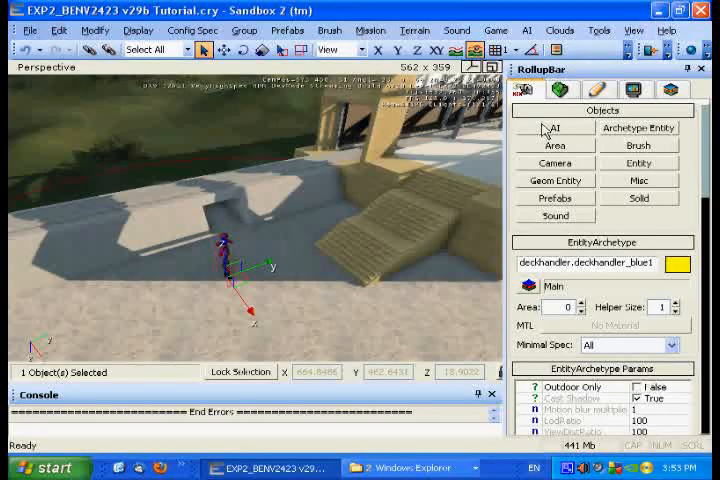
{"action": "left_click", "coordinate": [556, 128]}
{"action": "type", "text": "AIPath"}
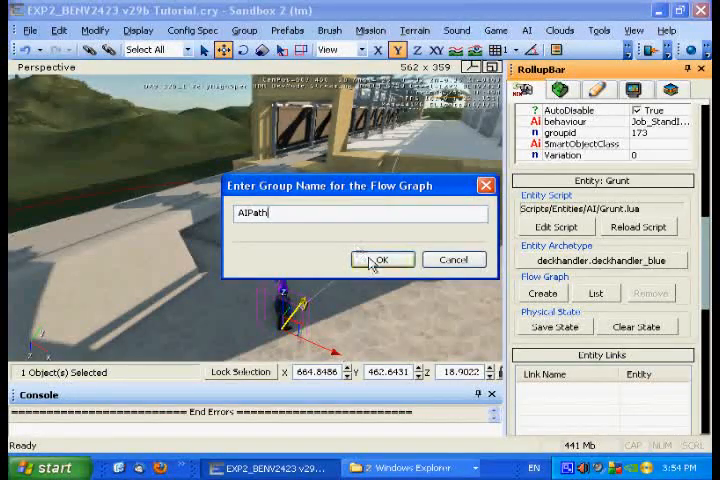
Create the soldier's flow graph under the group name AIPath.
{"action": "left_click", "coordinate": [380, 260]}
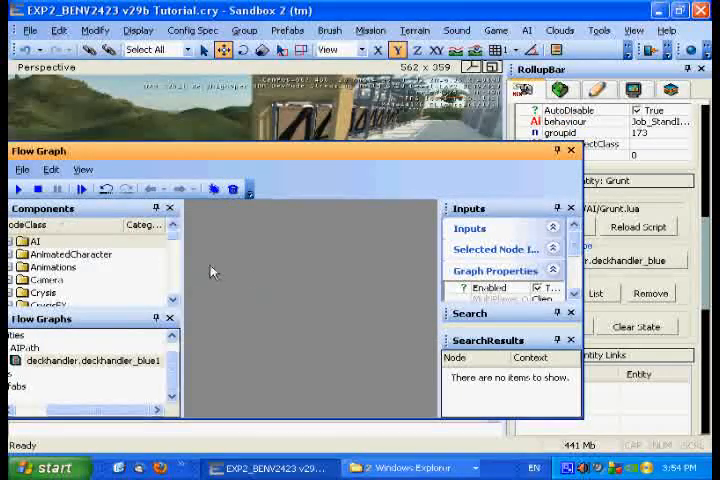
{"action": "mouse_move", "coordinate": [294, 340]}
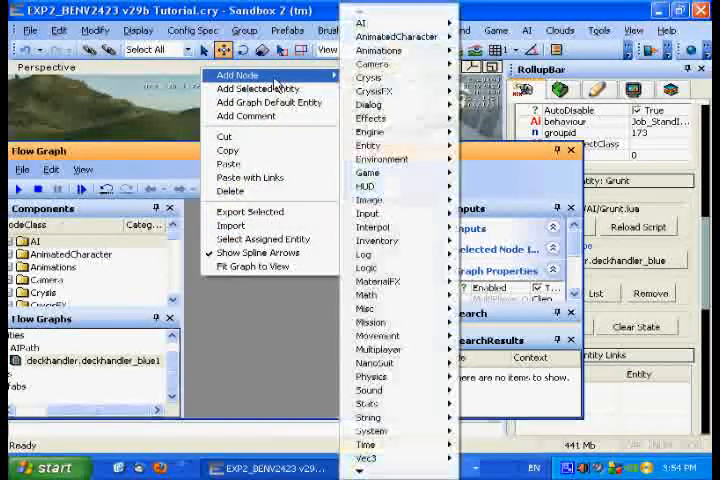
{"action": "mouse_move", "coordinate": [380, 336]}
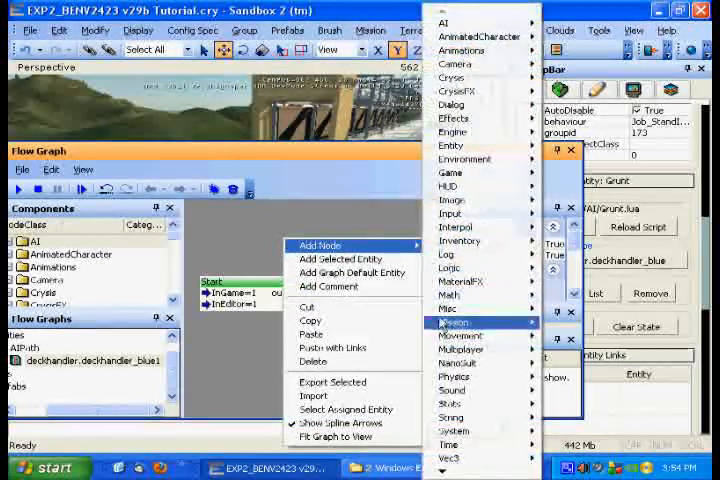
{"action": "mouse_move", "coordinate": [448, 20]}
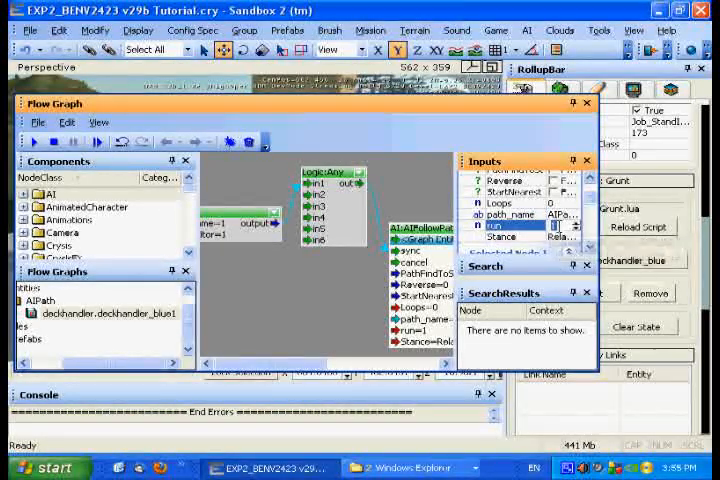
{"action": "mouse_move", "coordinate": [548, 228]}
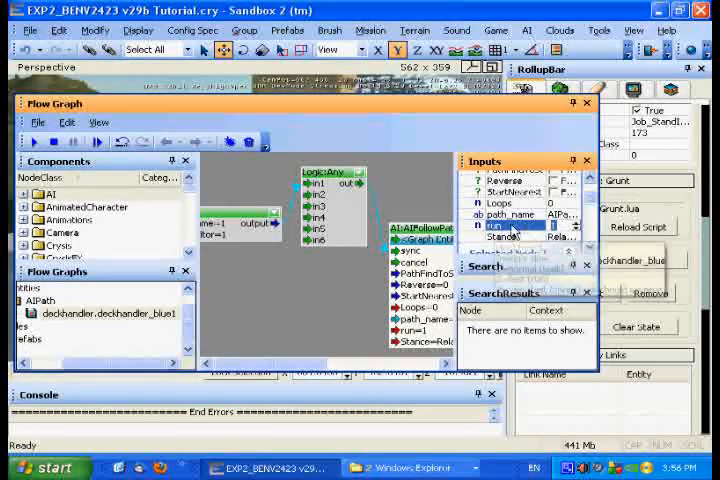
Finish configuring the follow-path node inputs and return to the level view.
{"action": "left_click", "coordinate": [560, 224]}
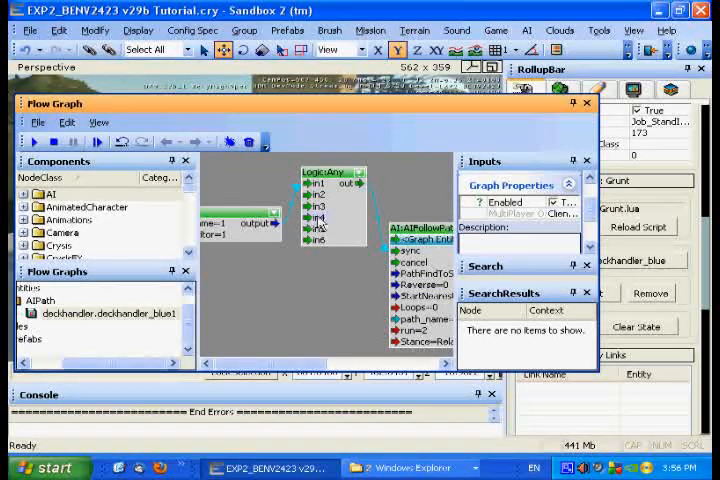
{"action": "mouse_move", "coordinate": [586, 104]}
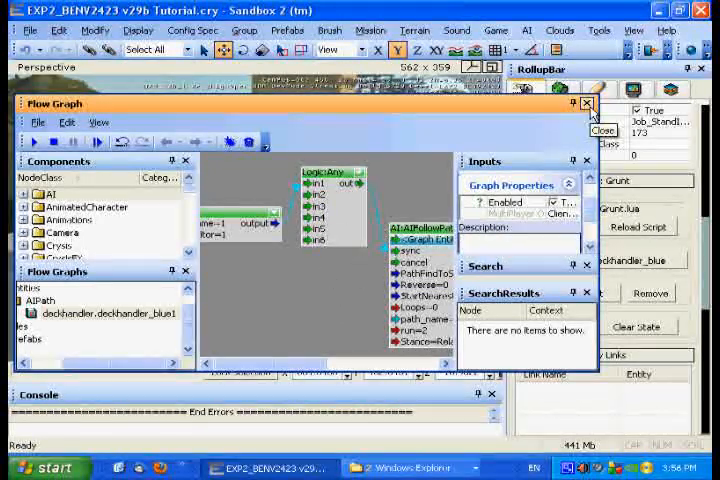
{"action": "left_click", "coordinate": [586, 104]}
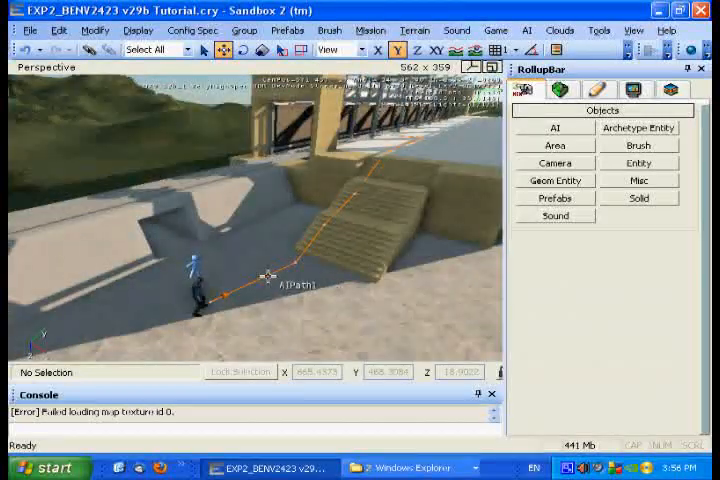
Select the AIPath shape beside the soldier to display its 12 path points.
{"action": "left_click", "coordinate": [270, 276]}
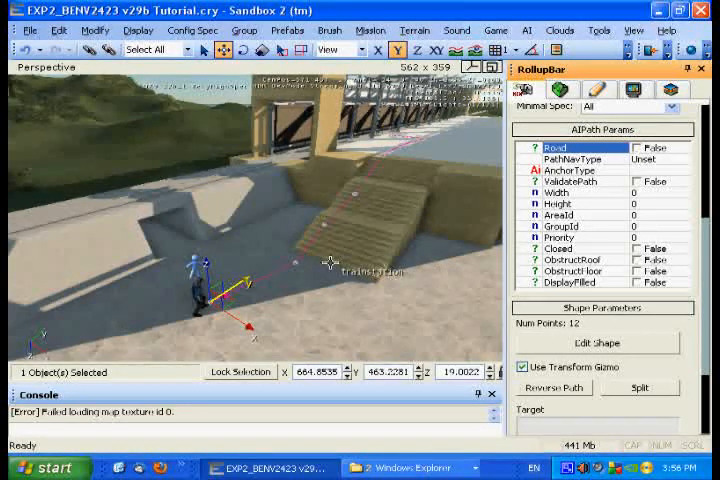
{"action": "mouse_move", "coordinate": [340, 284]}
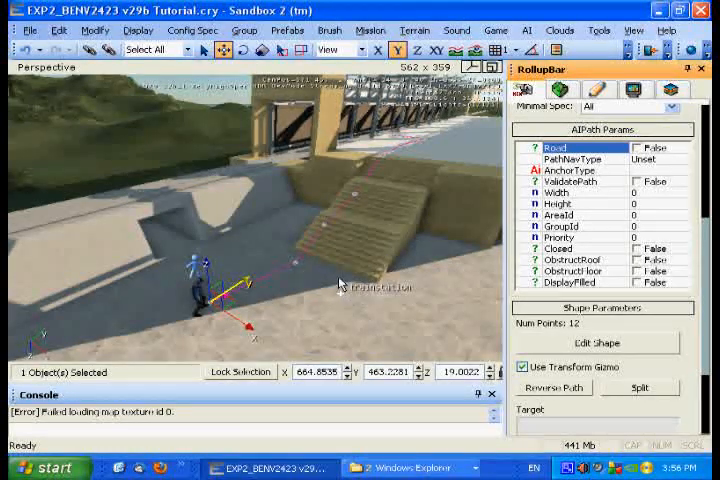